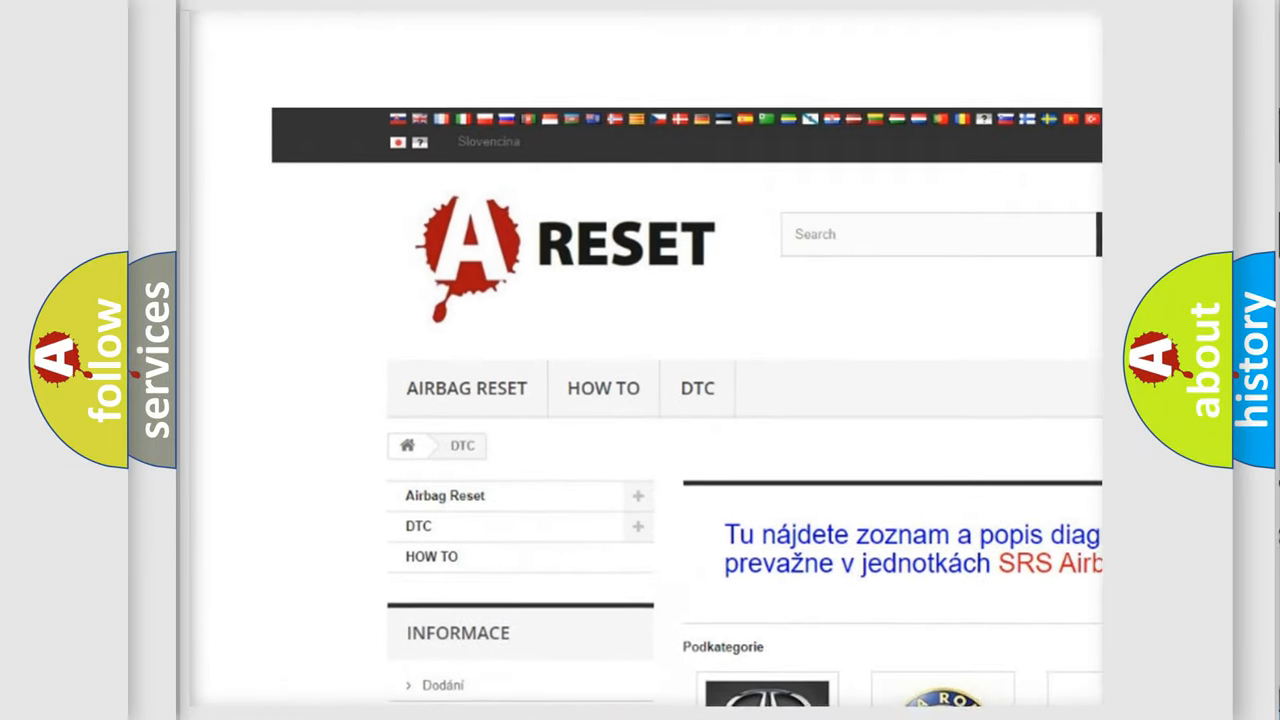
Open the Lincoln DTC page and review its list of airbag diagnostic code subcategories.
scroll("down", 3)
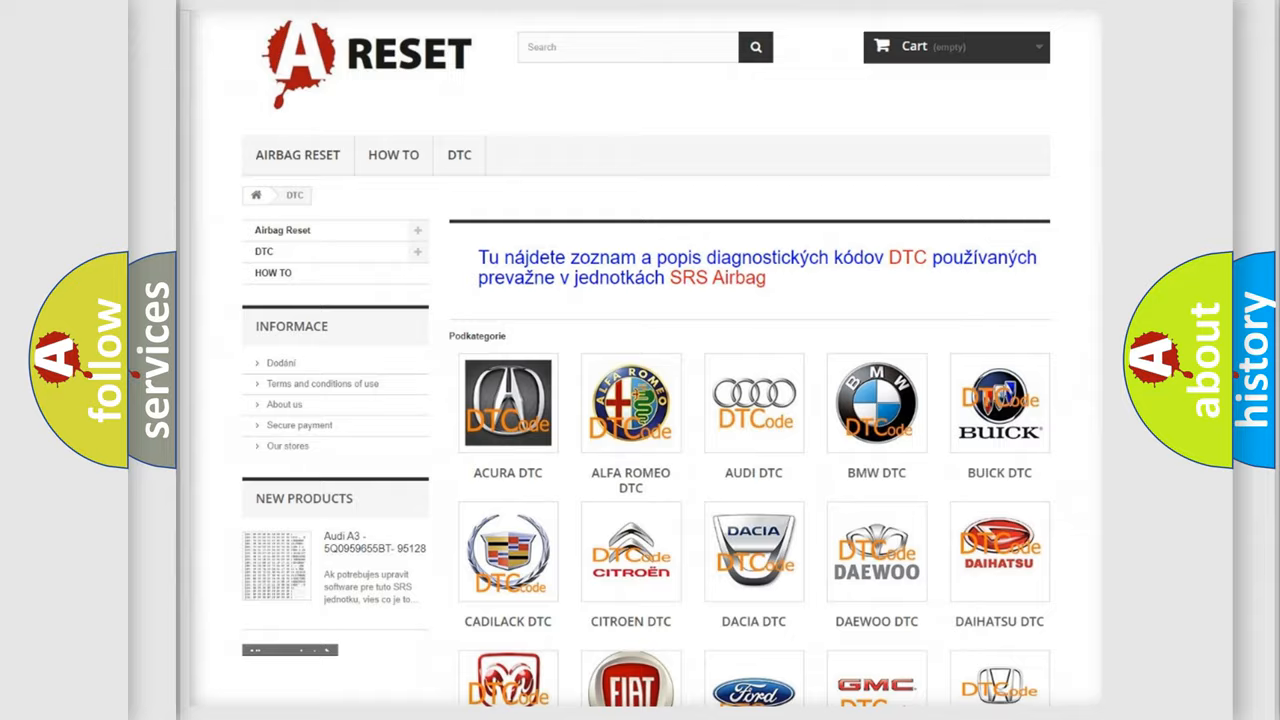
scroll("down", 3)
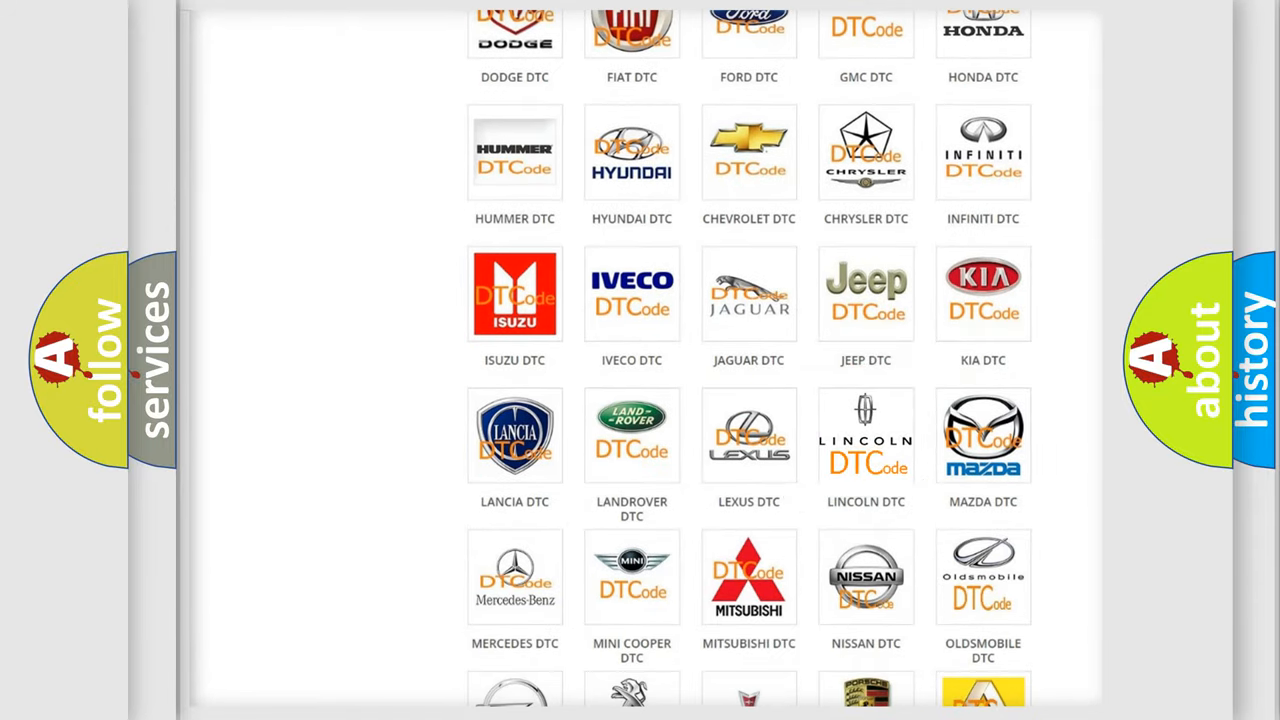
left_click(866, 436)
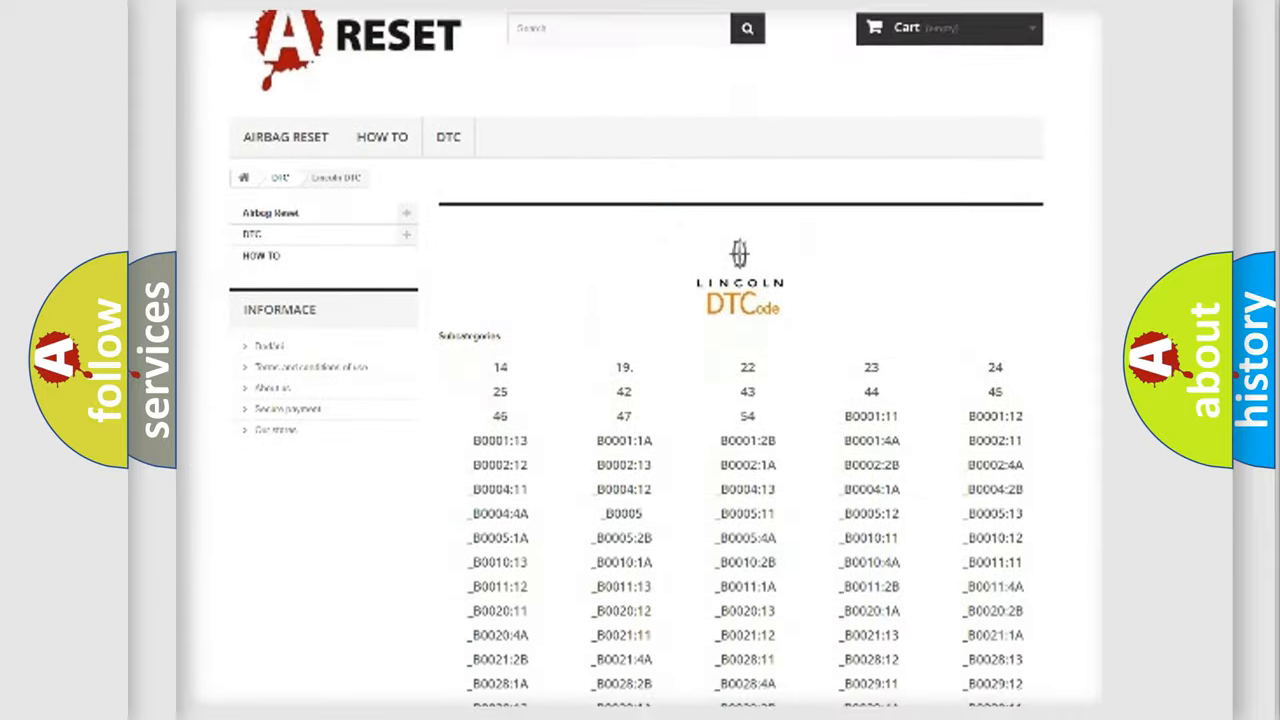
scroll("down", 3)
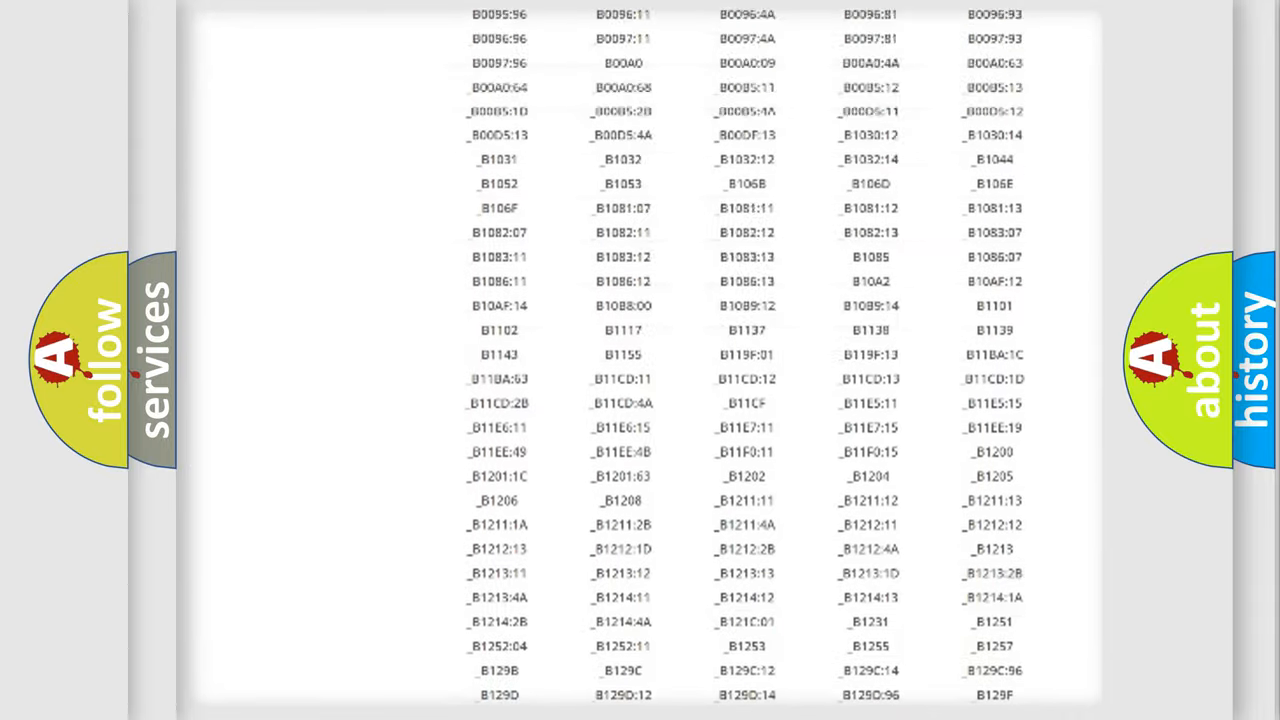
scroll("up", 3)
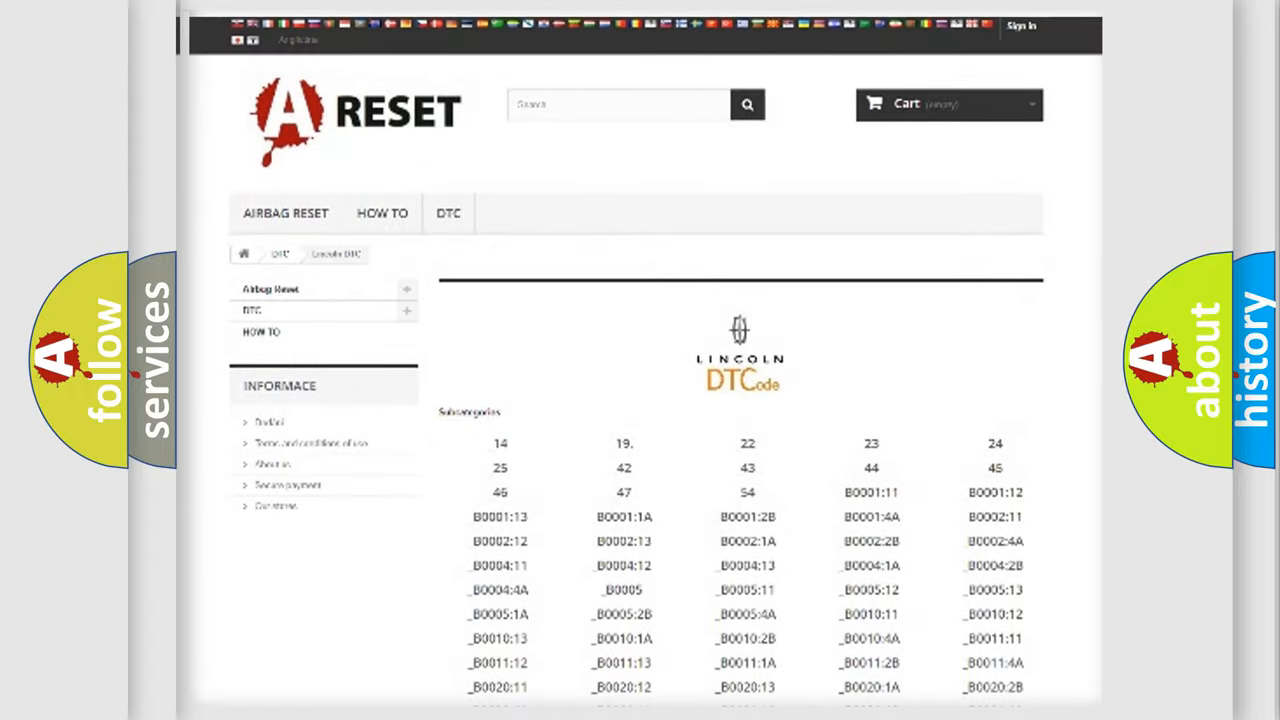